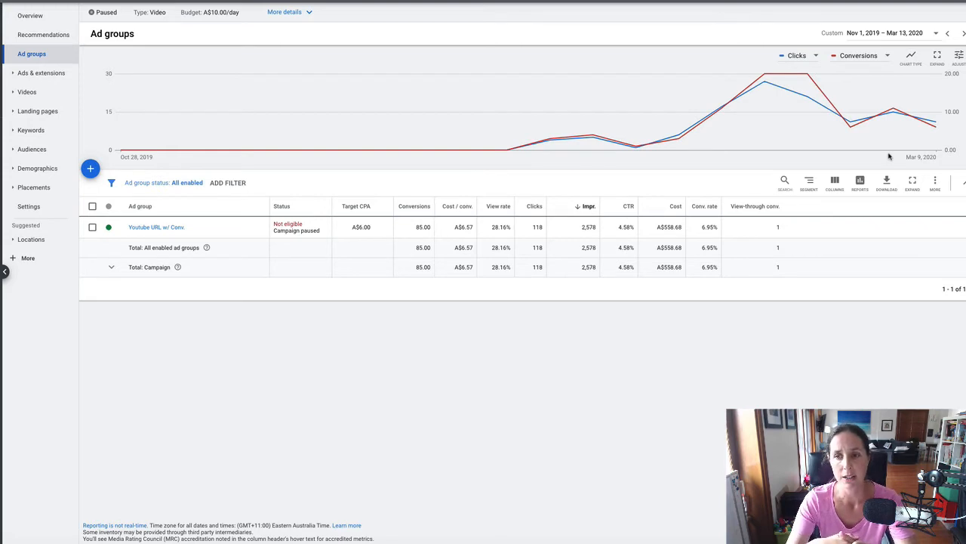
mouse_move(780, 76)
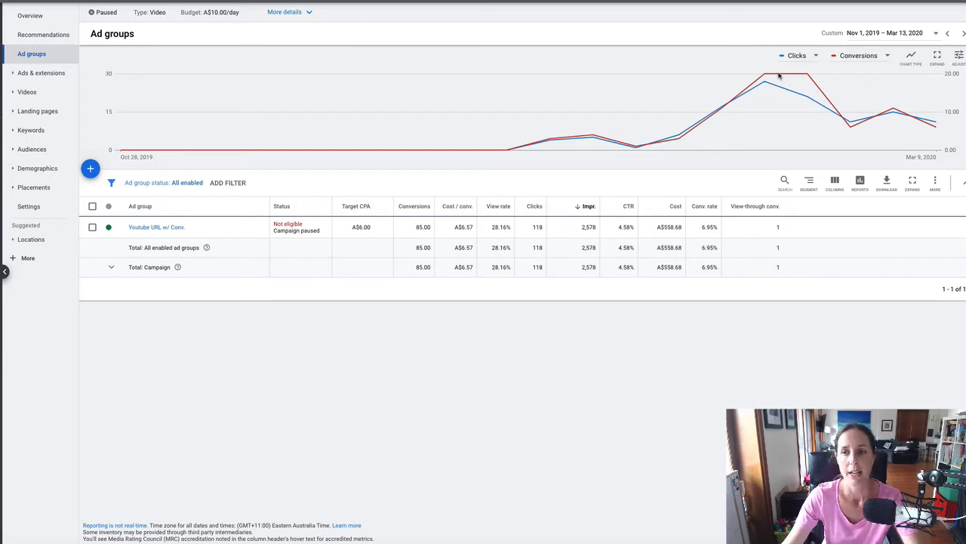
mouse_move(536, 130)
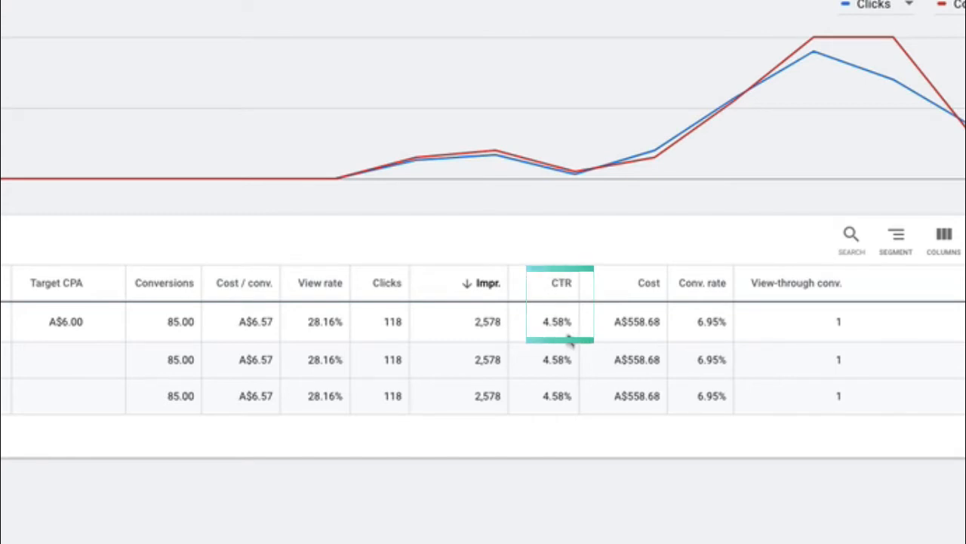
mouse_move(698, 324)
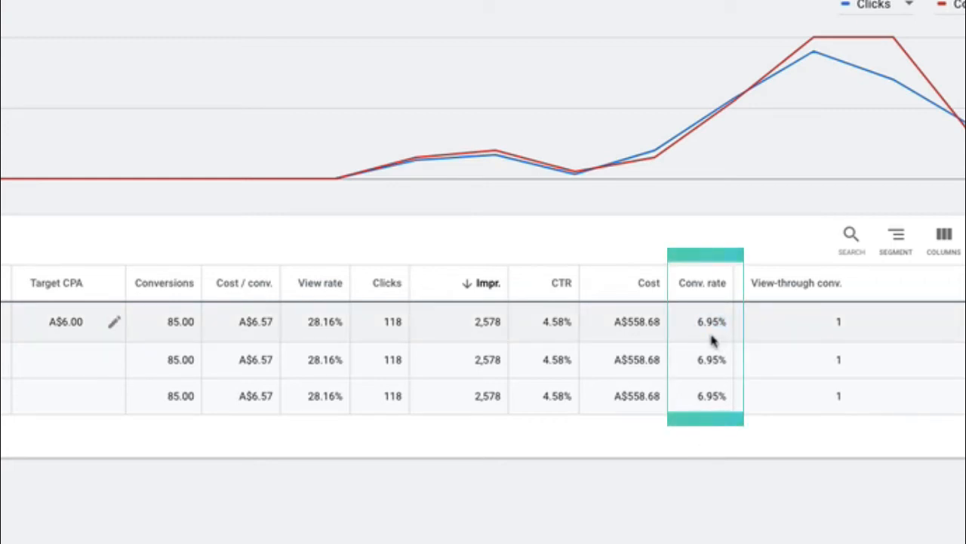
- Switch from the ads listing to the campaign's Placements report of targeted YouTube videos
double_click(710, 320)
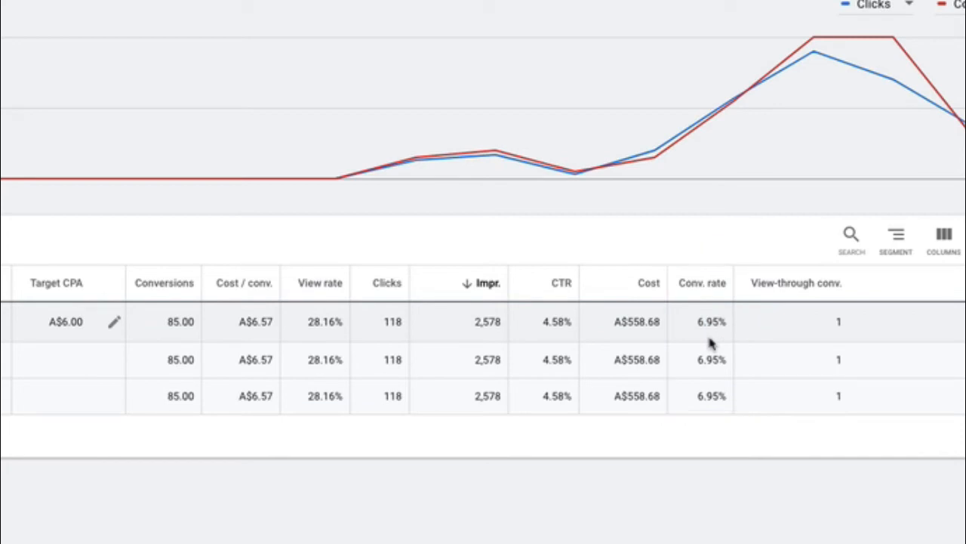
mouse_move(405, 283)
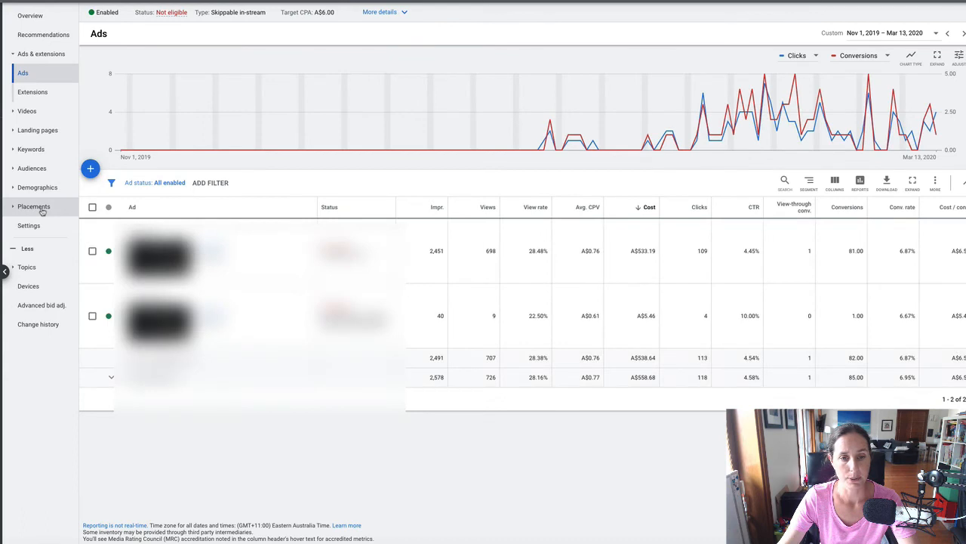
click(34, 205)
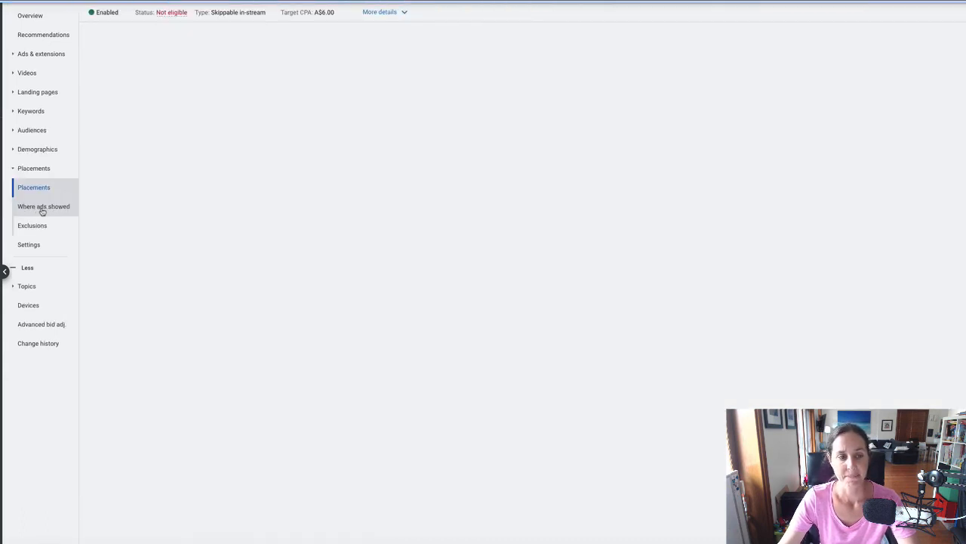
mouse_move(308, 187)
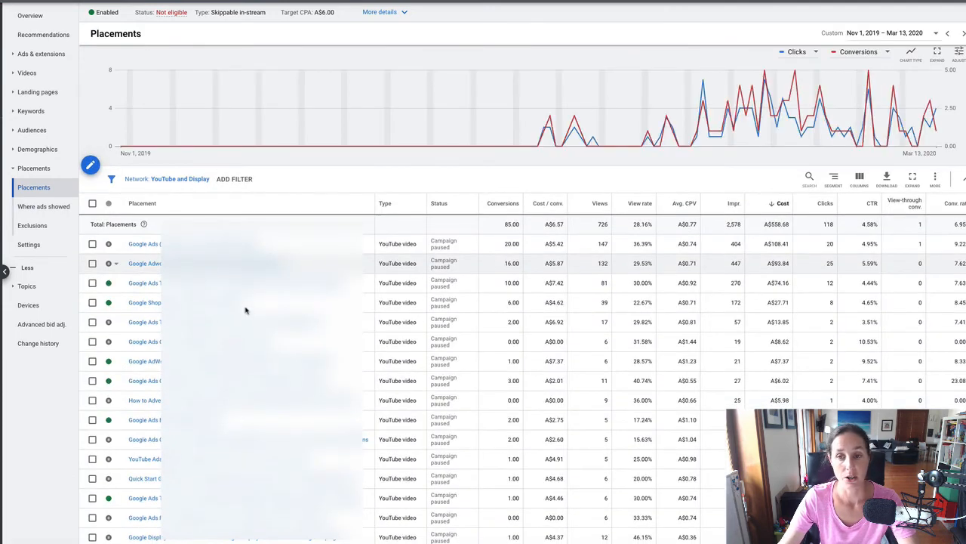
mouse_move(507, 345)
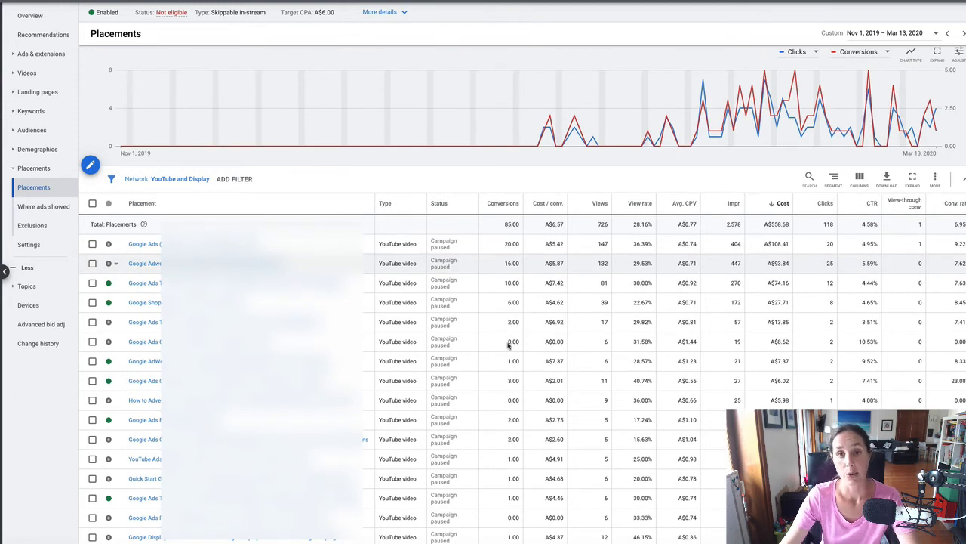